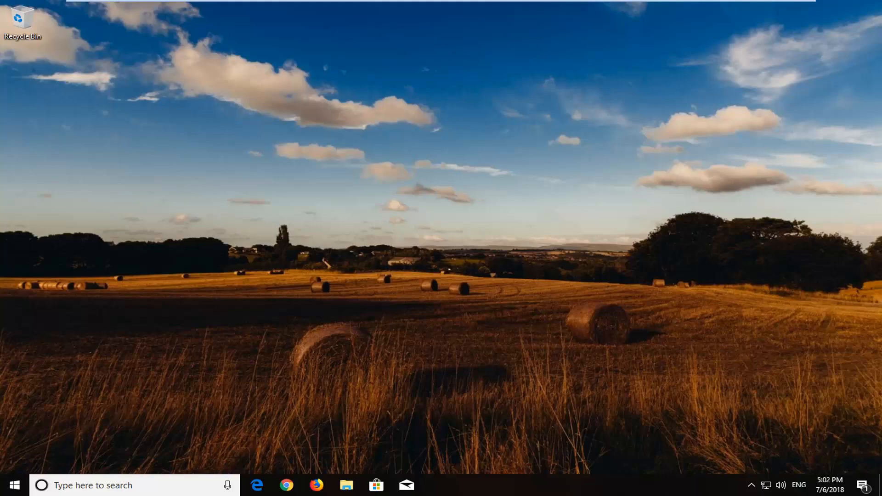
- Launch Computer Management by searching 'comp' from the Start menu
left_click(11, 486)
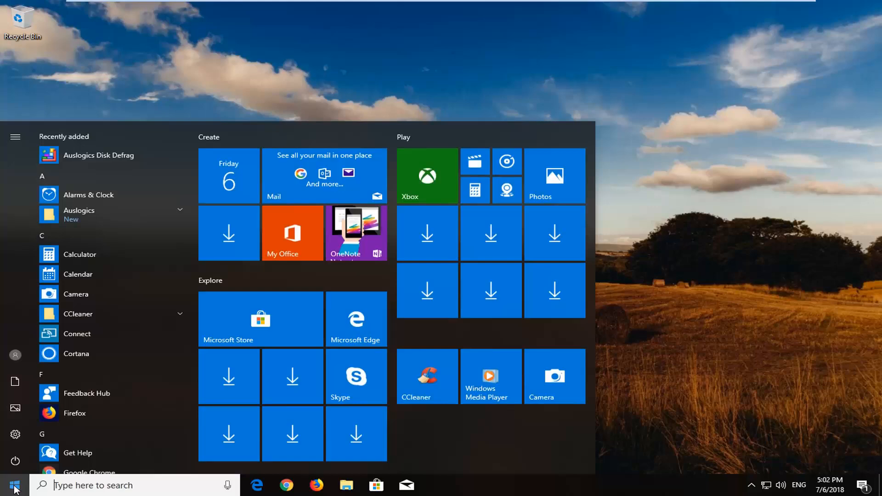
type("comp")
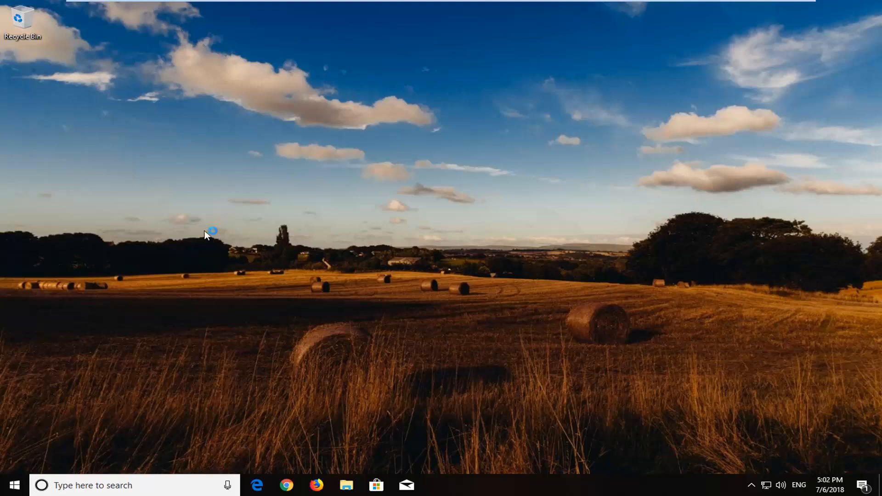
mouse_move(343, 224)
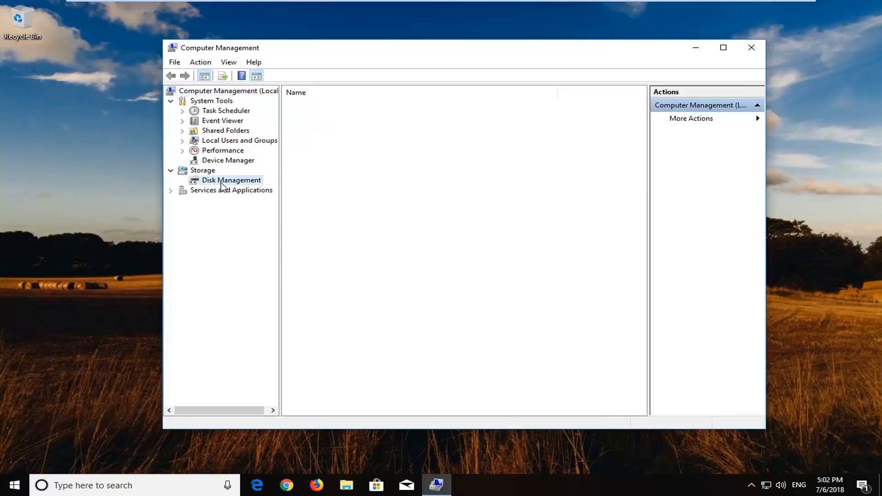
- Show Disk Management and select the 1.95 GB New Volume (E:) on Disk 0
left_click(231, 180)
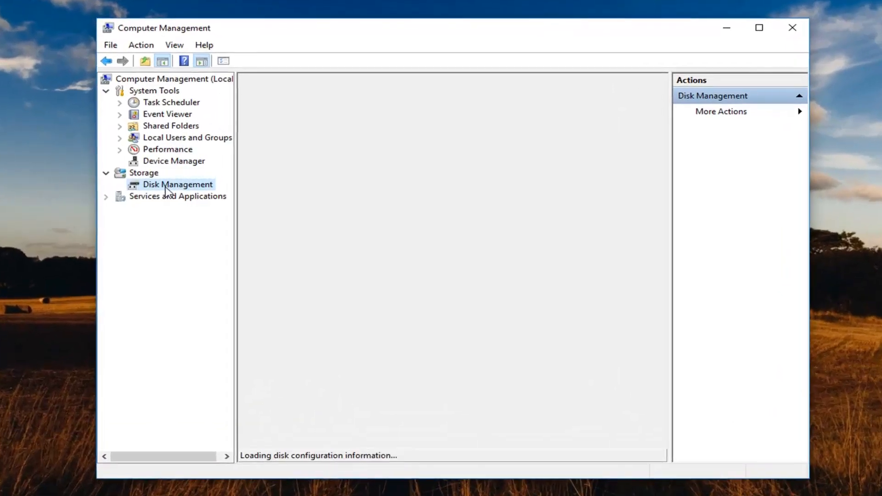
left_click(178, 184)
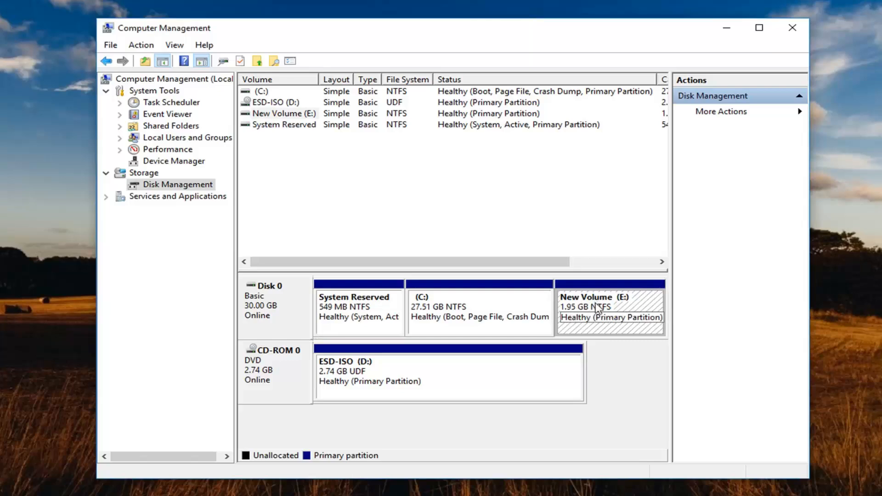
- Start shrinking E: and enter 500 MB as the shrink amount, leaving 1499 MB
right_click(596, 309)
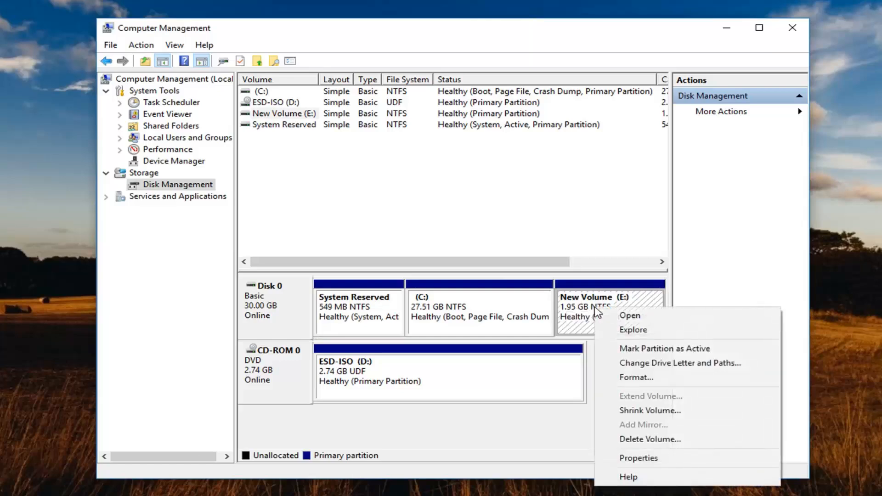
left_click(650, 410)
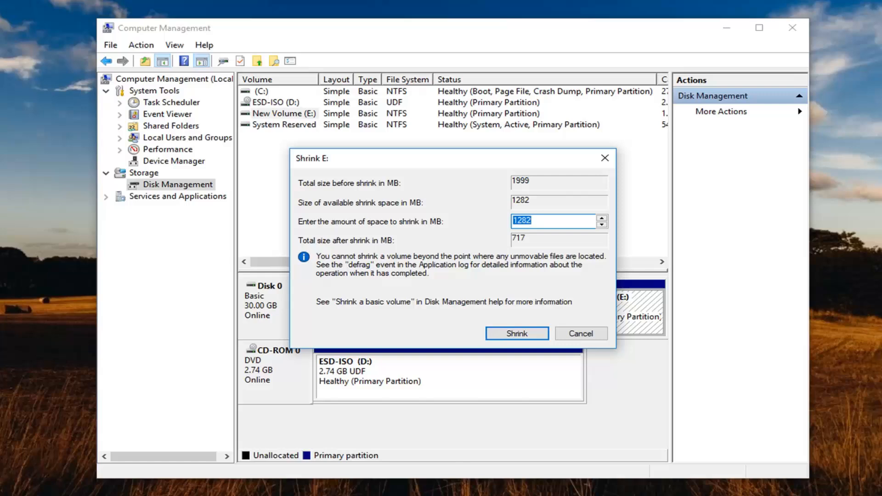
mouse_move(503, 239)
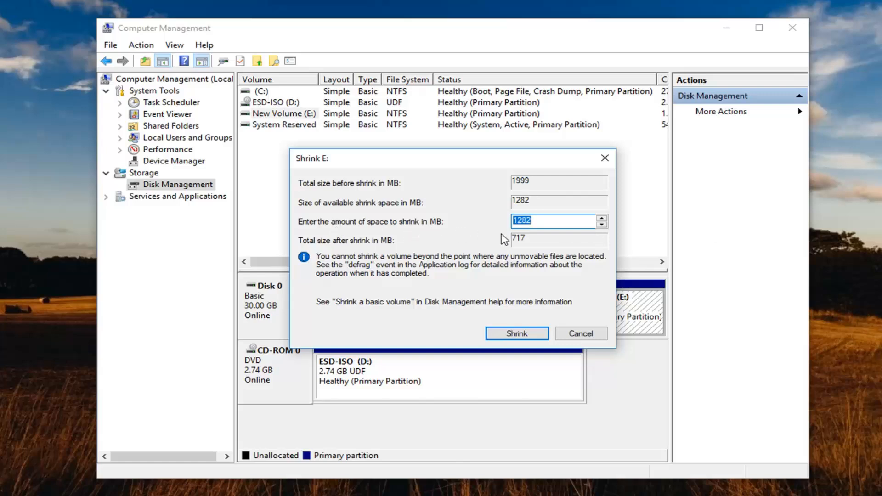
mouse_move(430, 233)
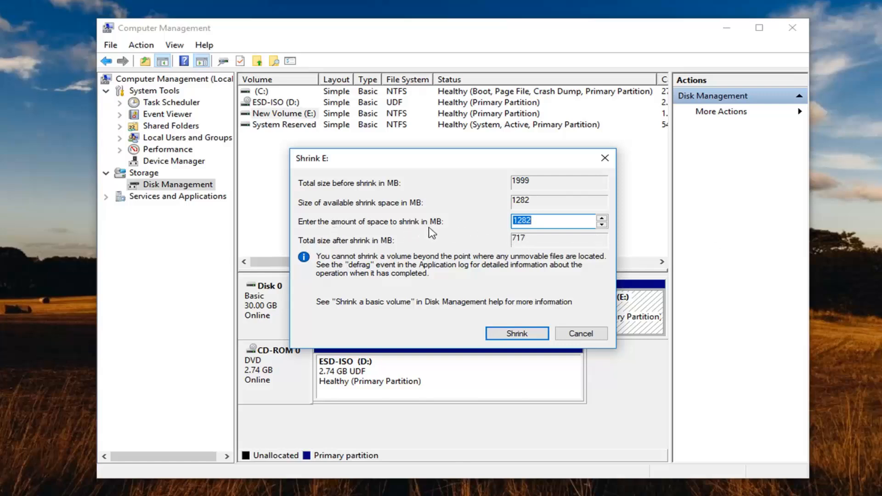
mouse_move(485, 231)
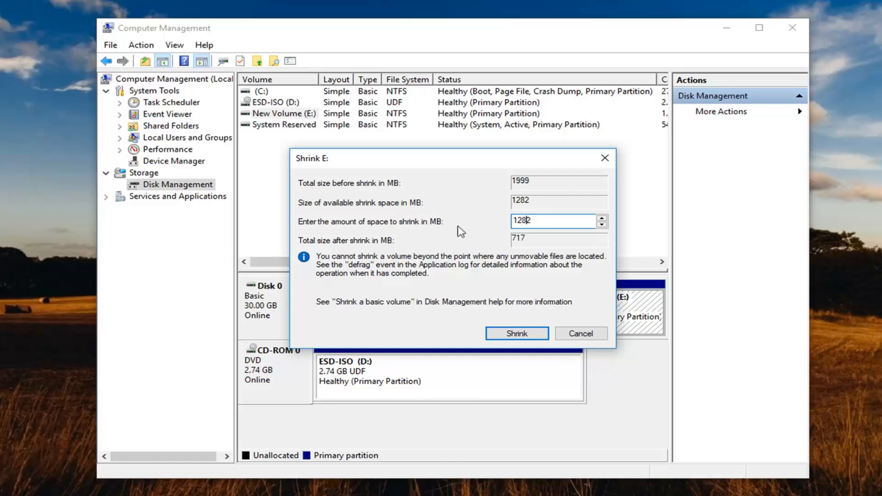
mouse_move(455, 243)
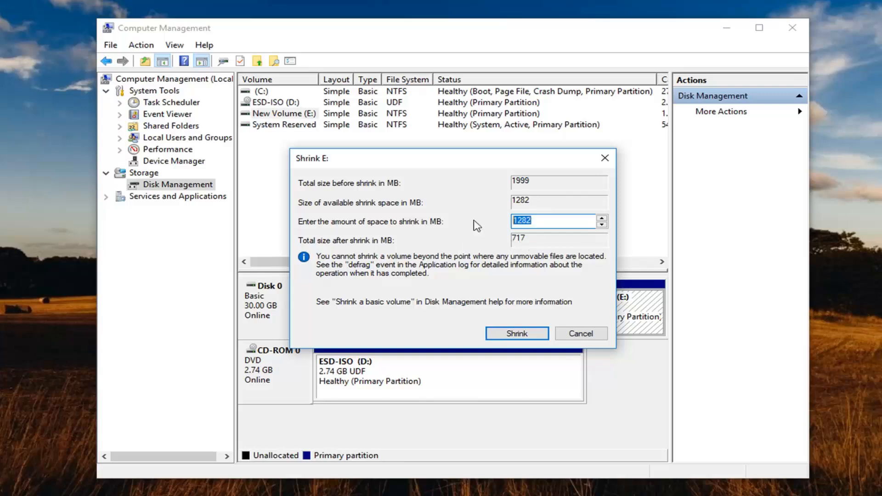
type("500")
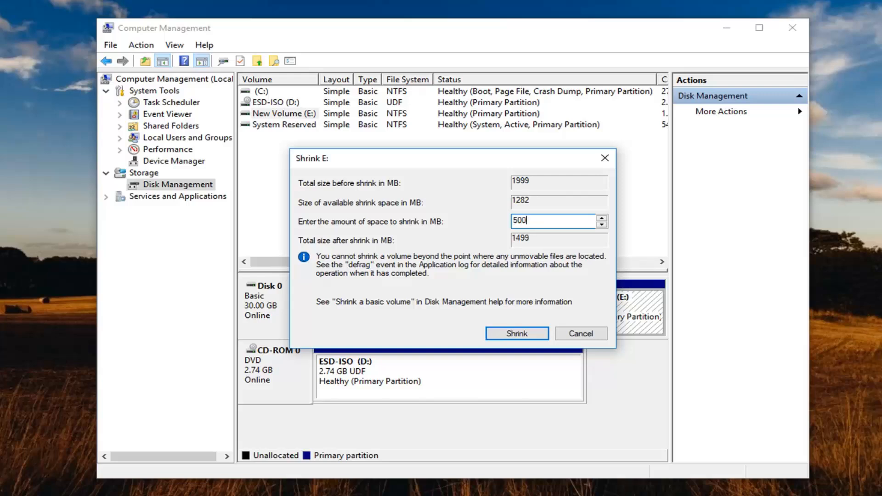
- Shrink E: to 1.46 GB and bring up options for the new 501 MB unallocated space
left_click(516, 333)
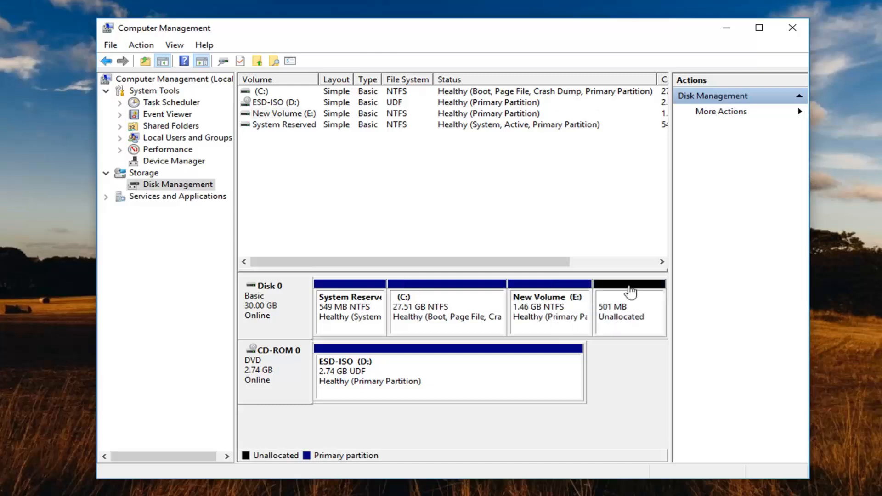
mouse_move(620, 315)
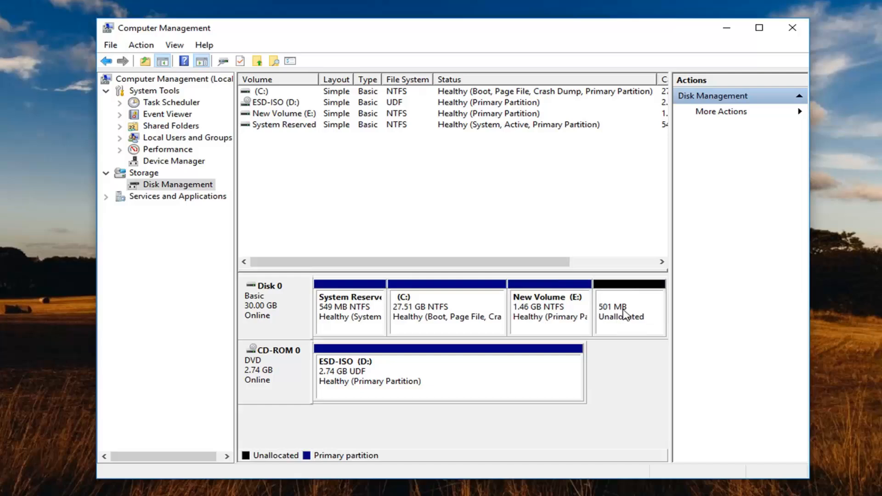
right_click(625, 307)
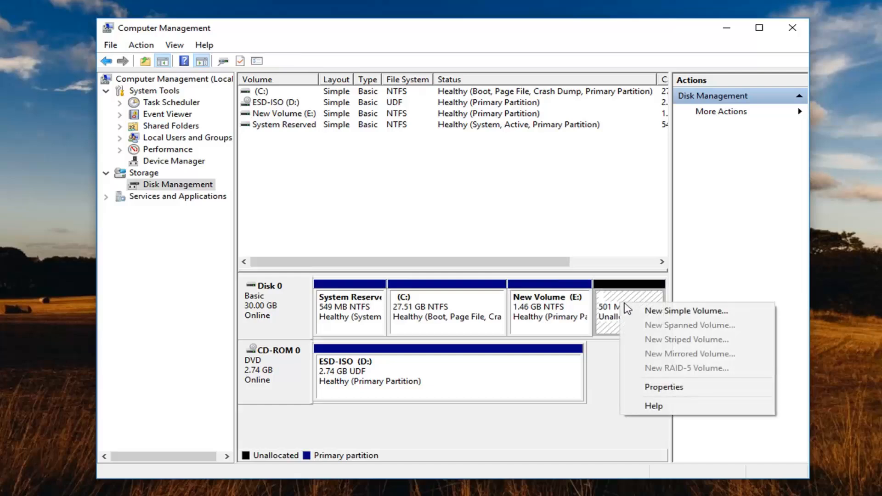
- Begin a new simple volume in the unallocated space, keeping 500 MB size and drive letter F
left_click(685, 310)
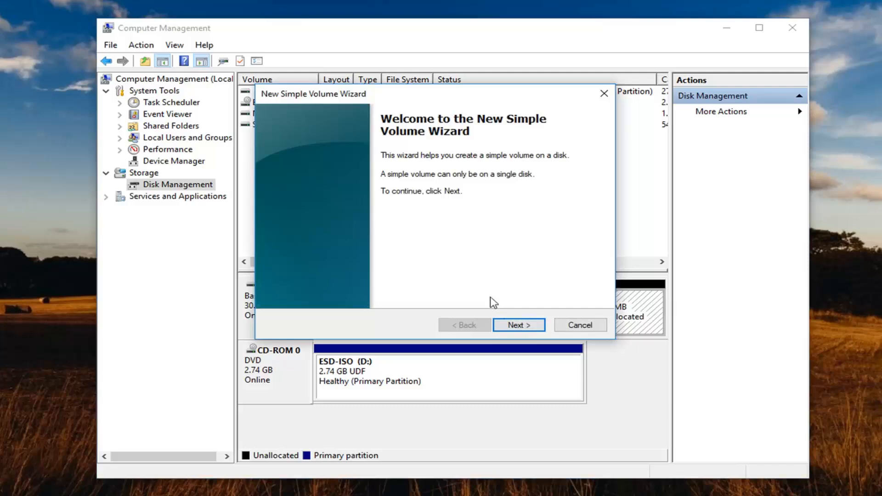
left_click(517, 325)
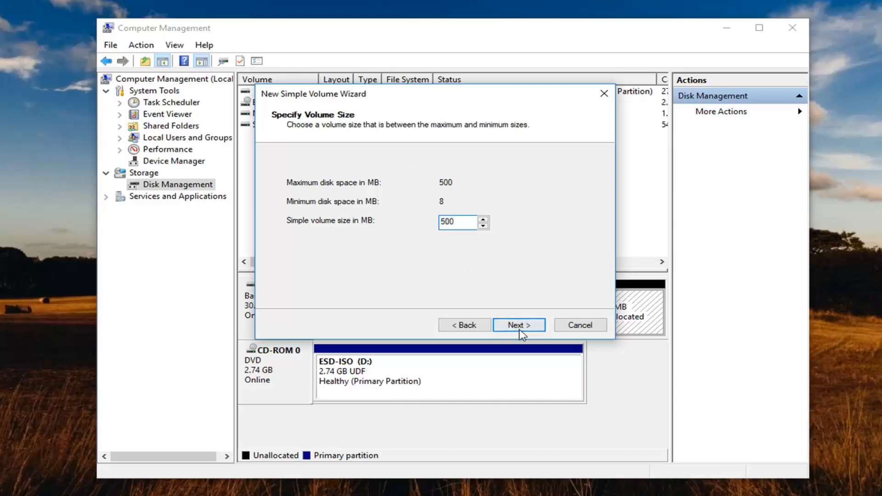
left_click(518, 325)
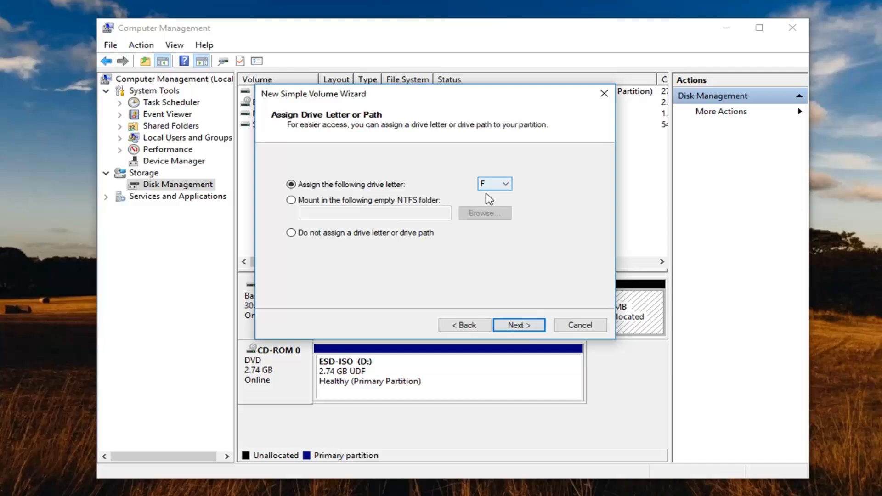
left_click(519, 325)
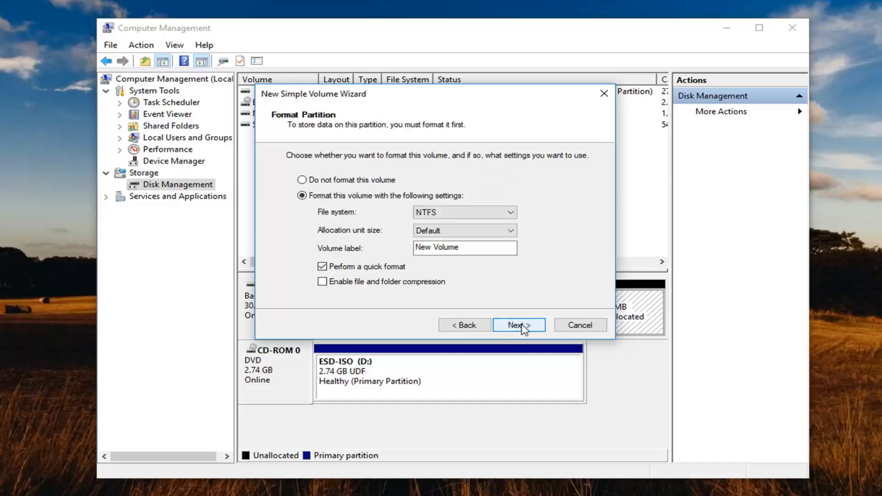
- Label the volume 'New Drive', keep NTFS formatting and finish creating it
triple_click(465, 248)
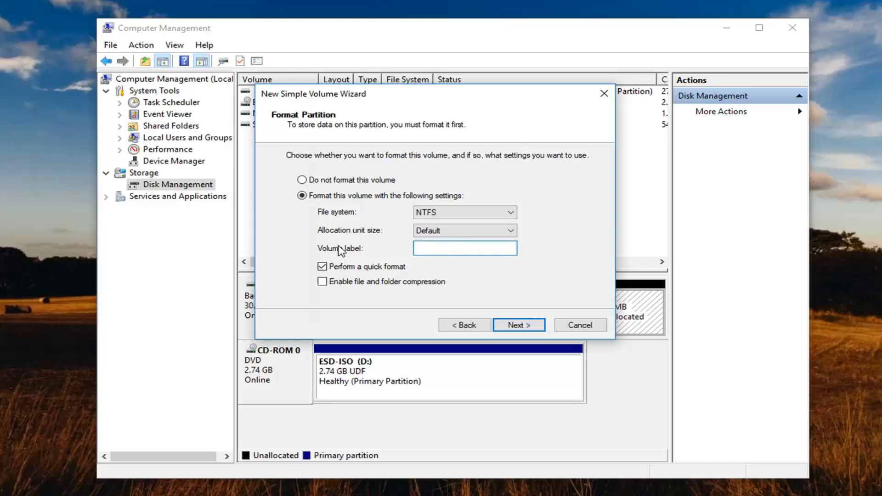
type("N")
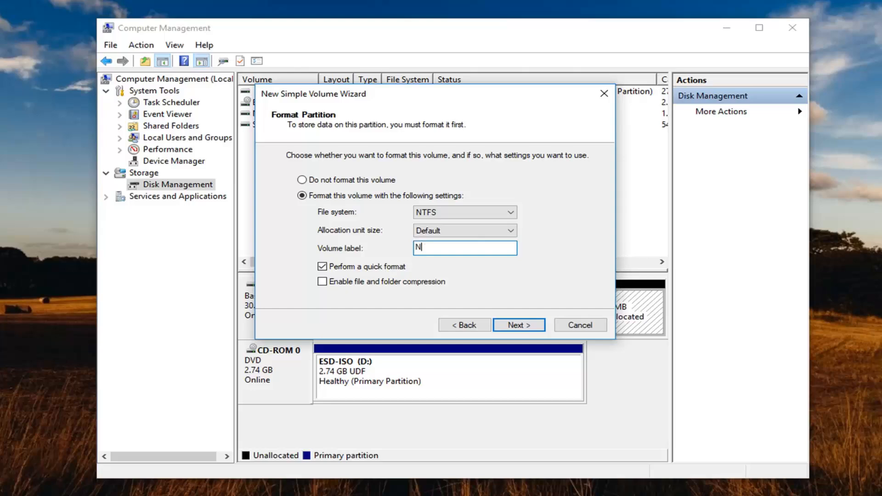
type("ew Drive")
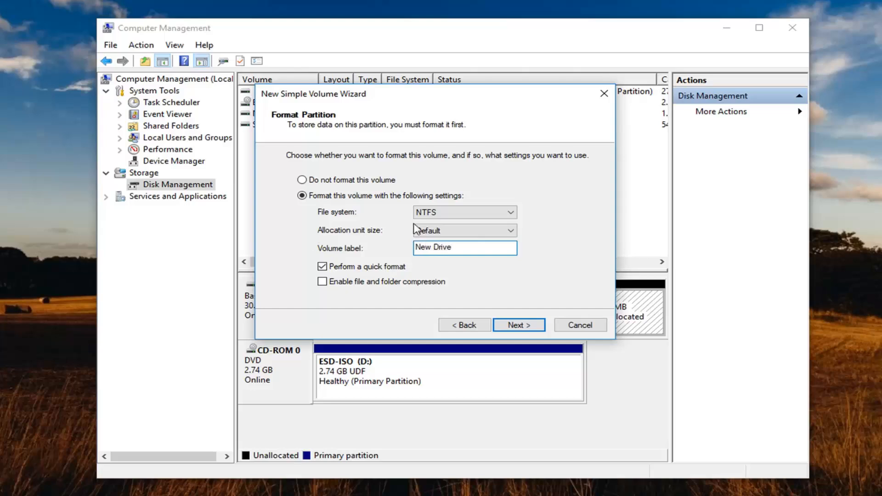
left_click(518, 325)
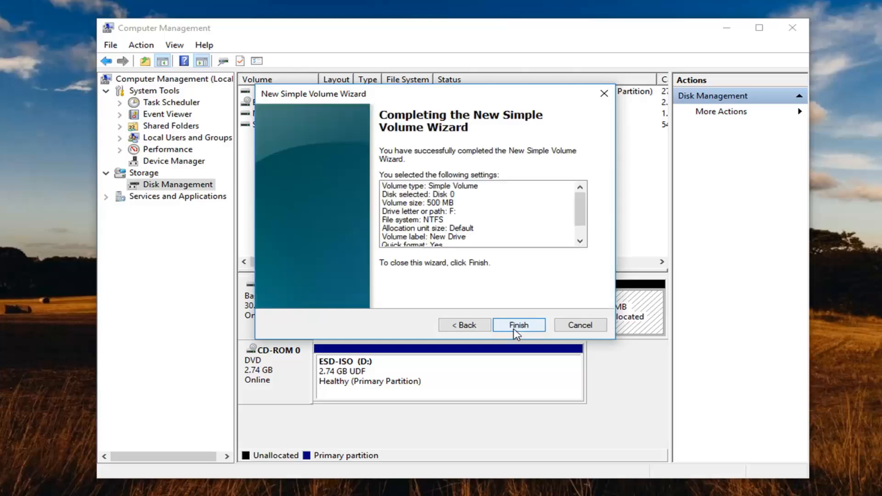
left_click(517, 325)
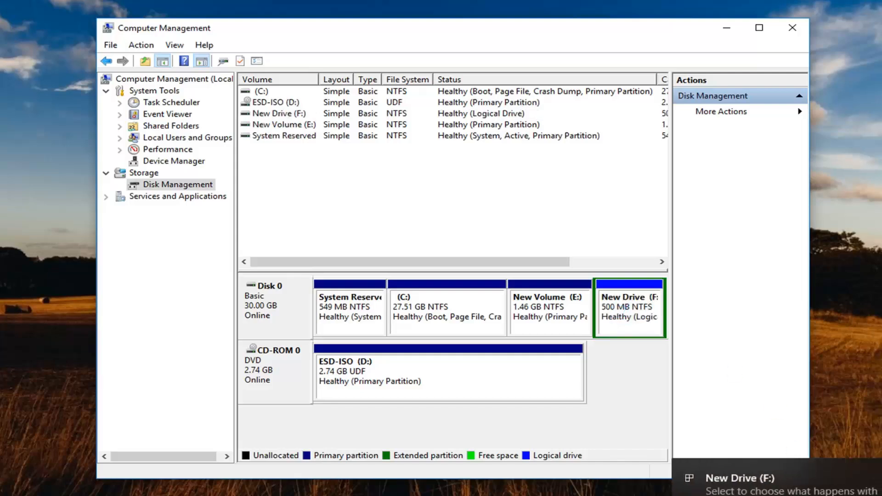
mouse_move(637, 375)
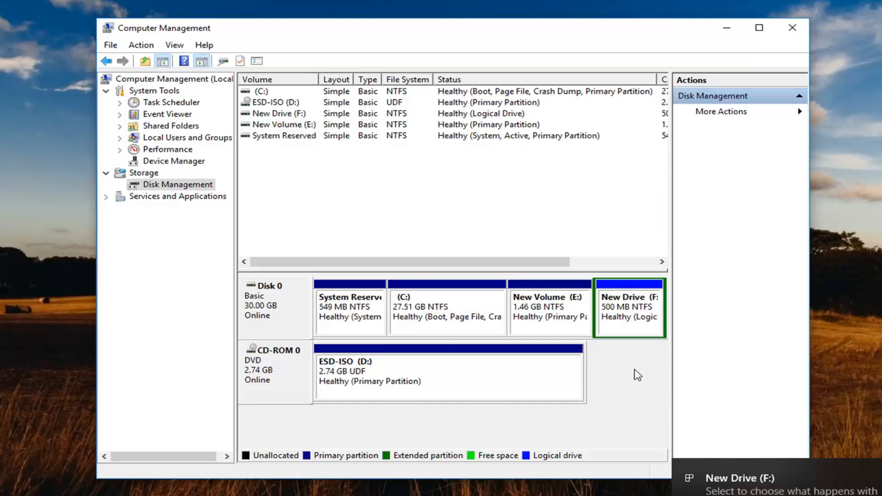